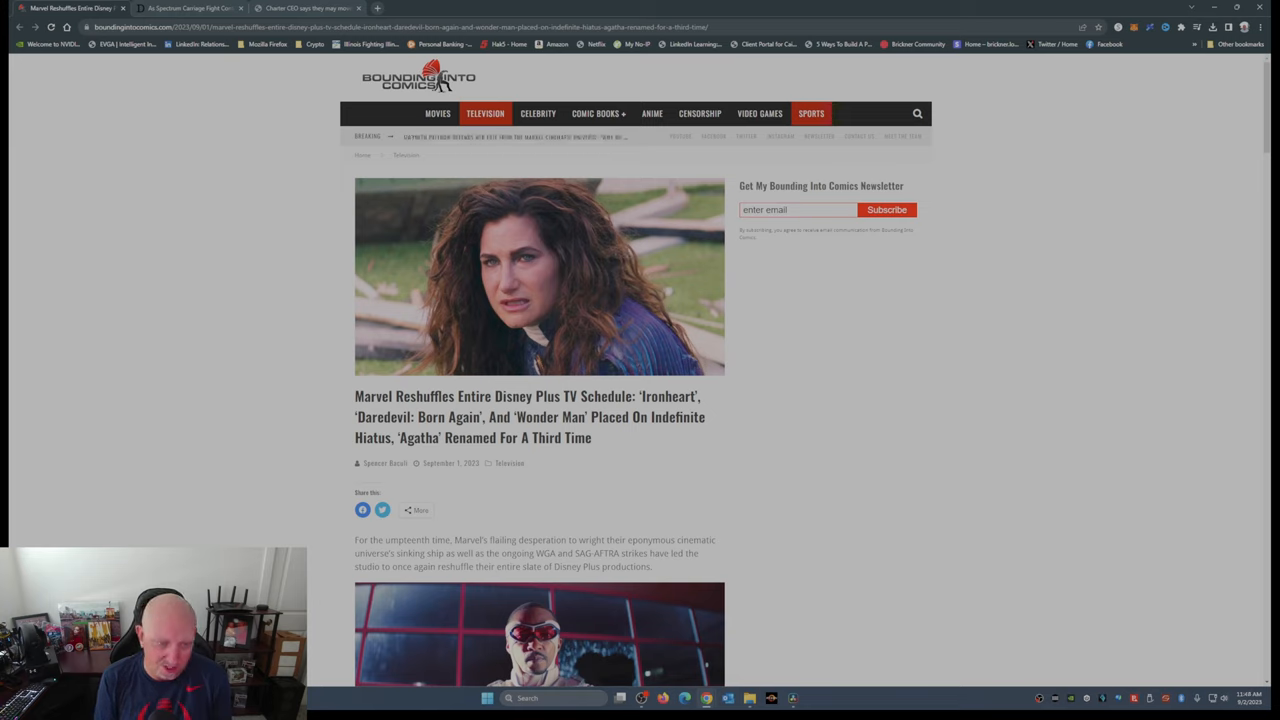
pyautogui.scroll(-3)
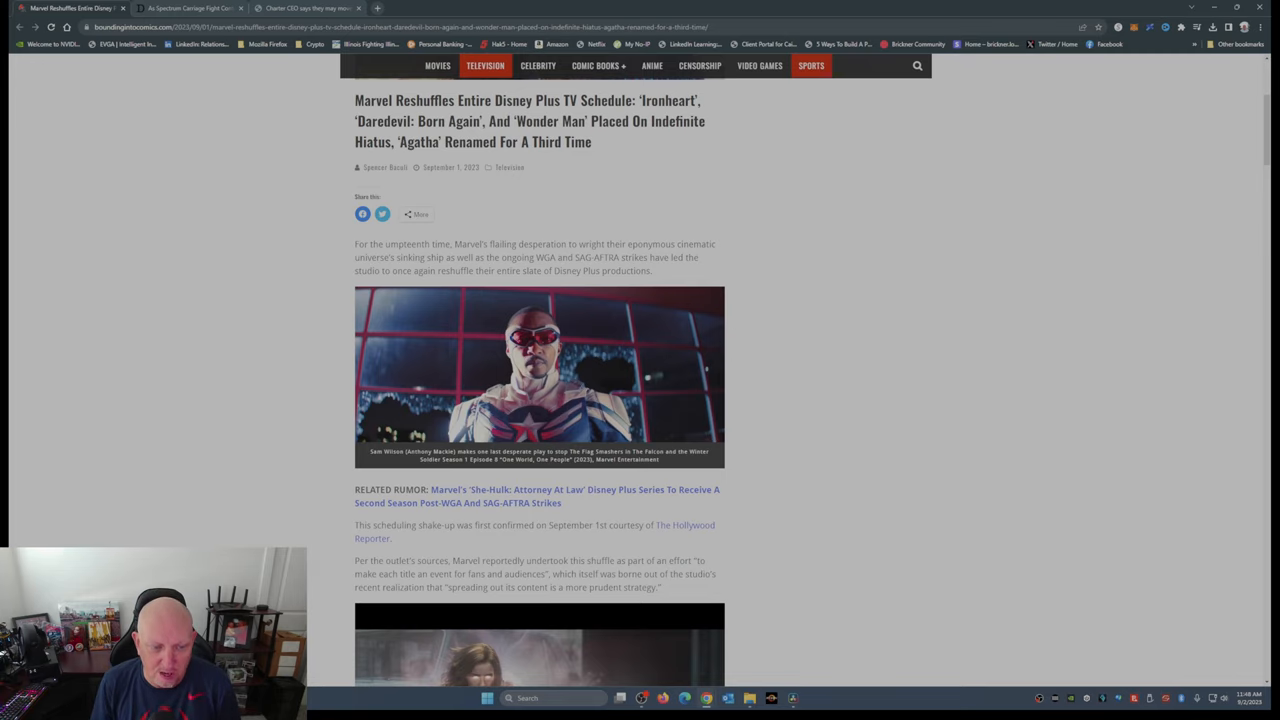
pyautogui.scroll(-3)
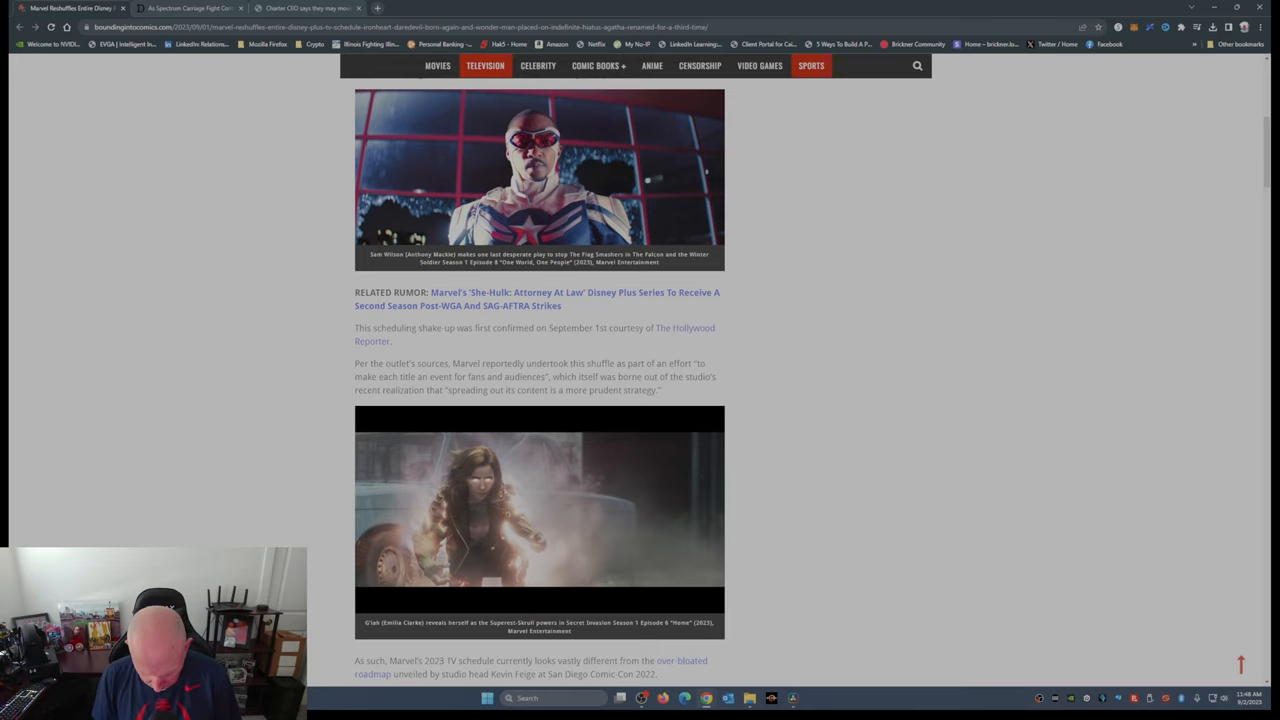
pyautogui.scroll(-3)
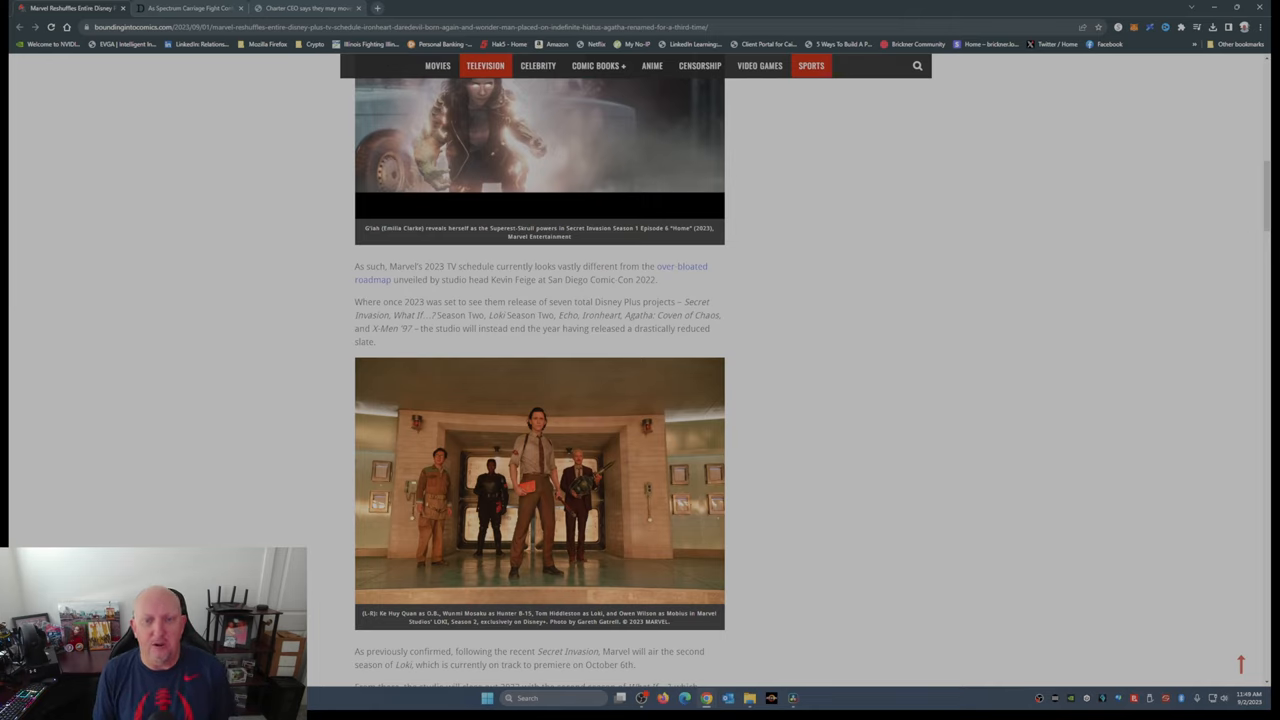
pyautogui.scroll(-3)
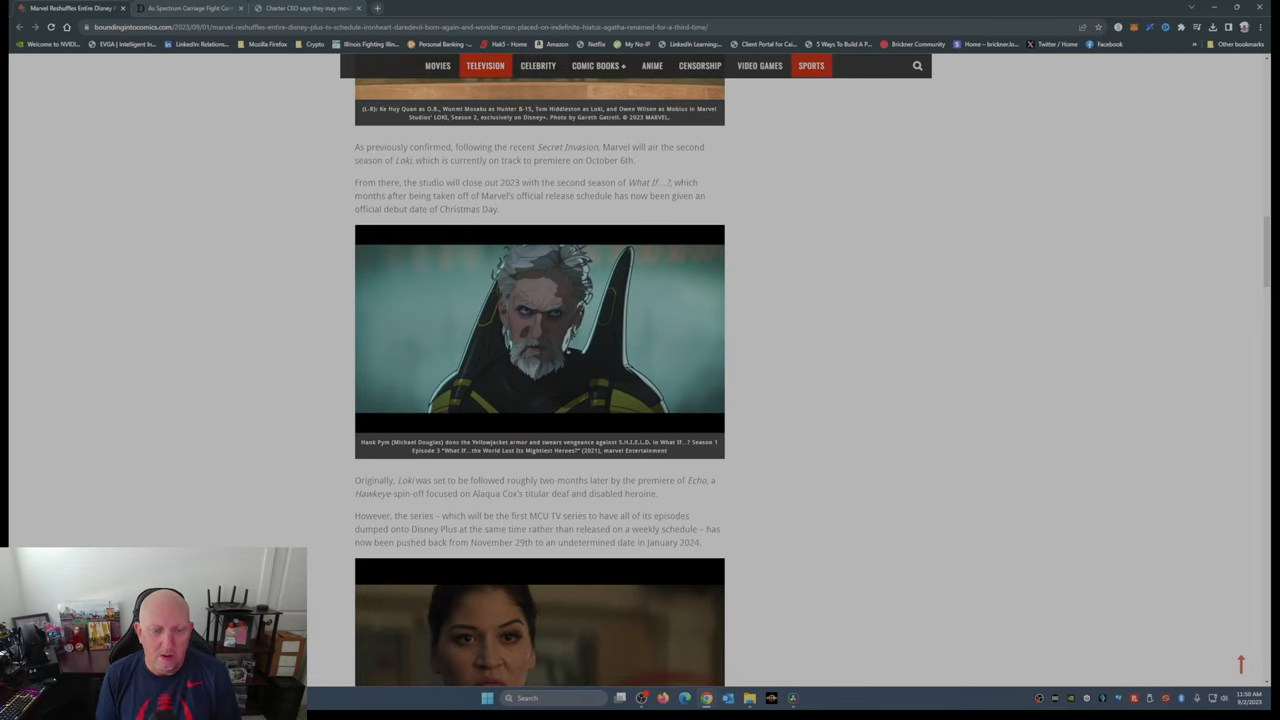
pyautogui.scroll(-3)
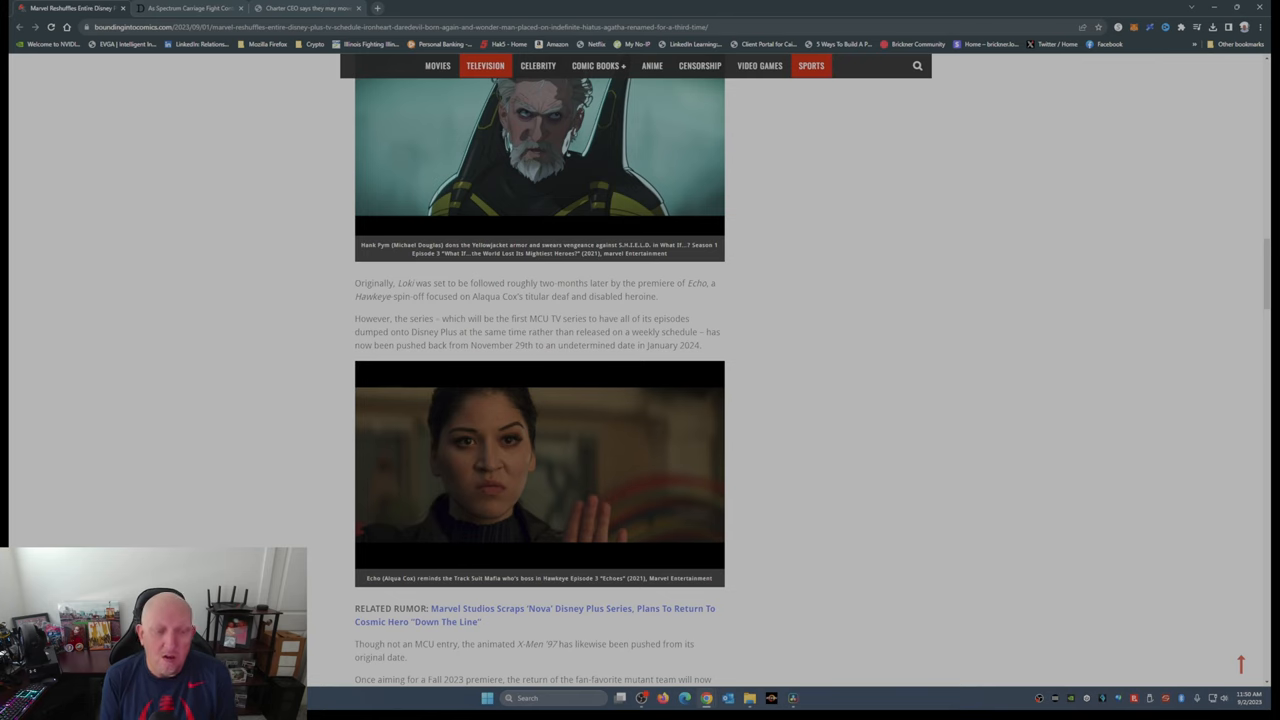
pyautogui.scroll(-3)
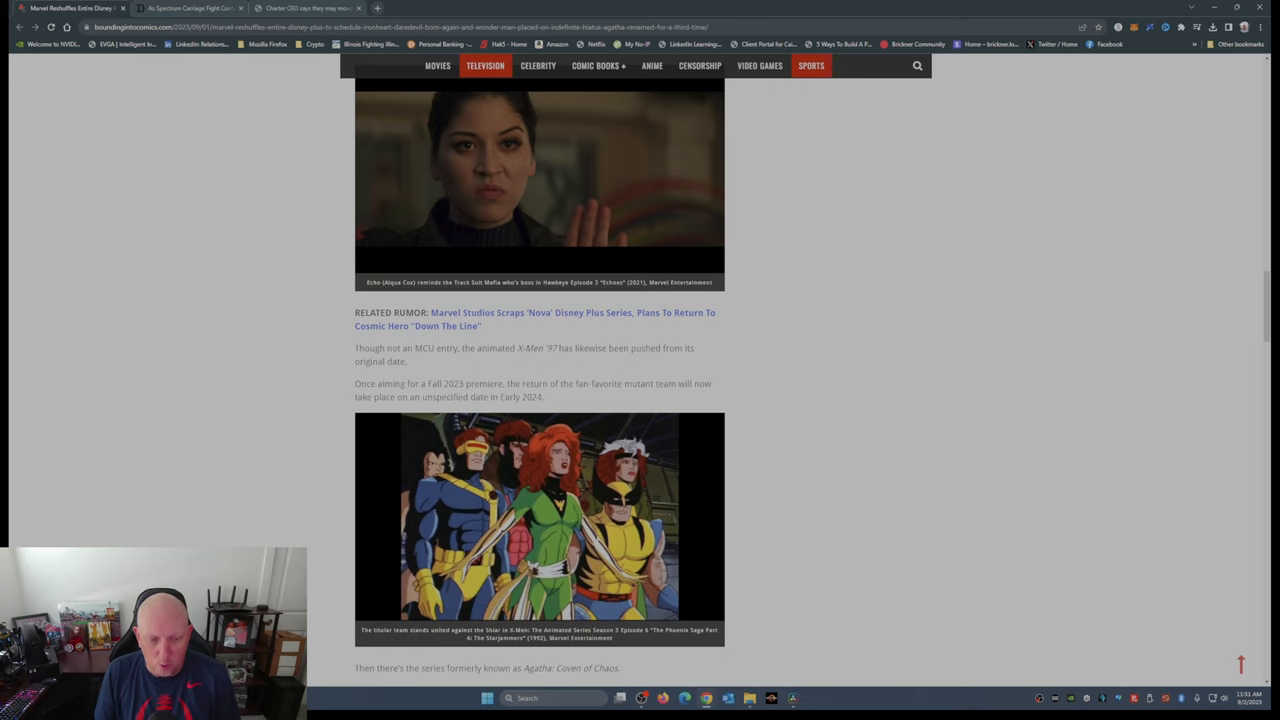
pyautogui.scroll(3)
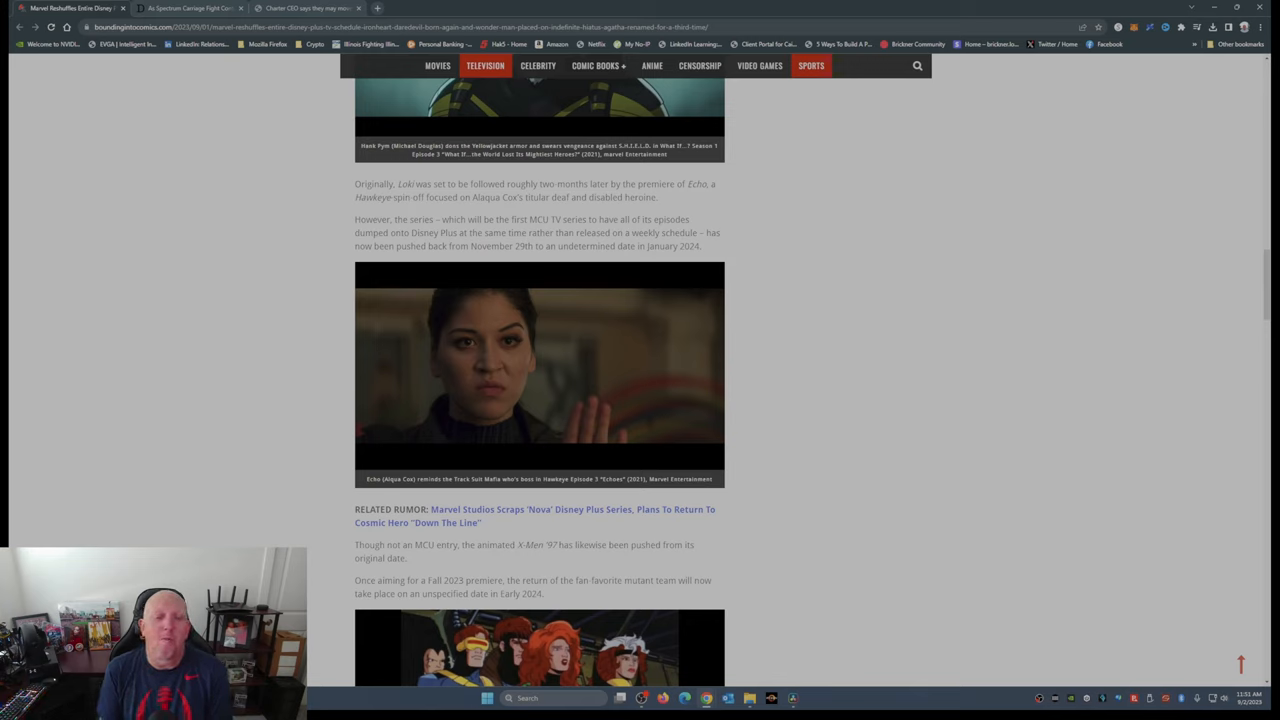
pyautogui.scroll(-3)
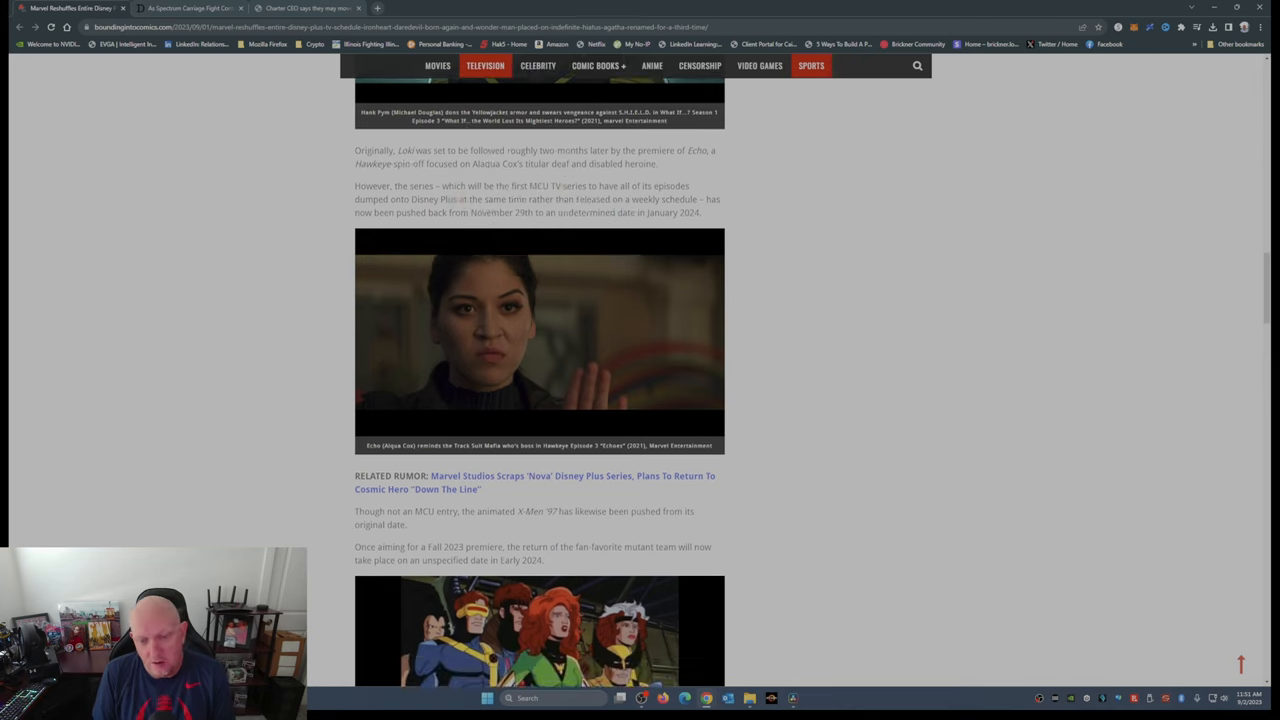
pyautogui.scroll(-3)
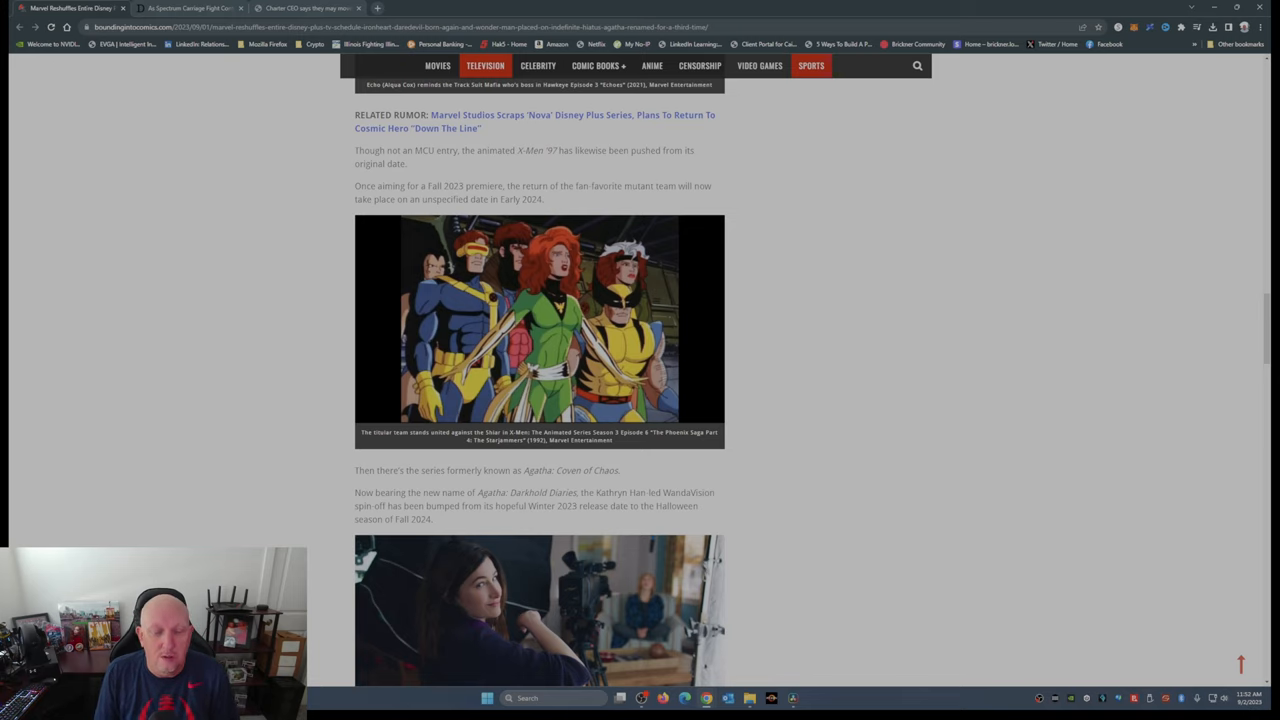
pyautogui.scroll(-3)
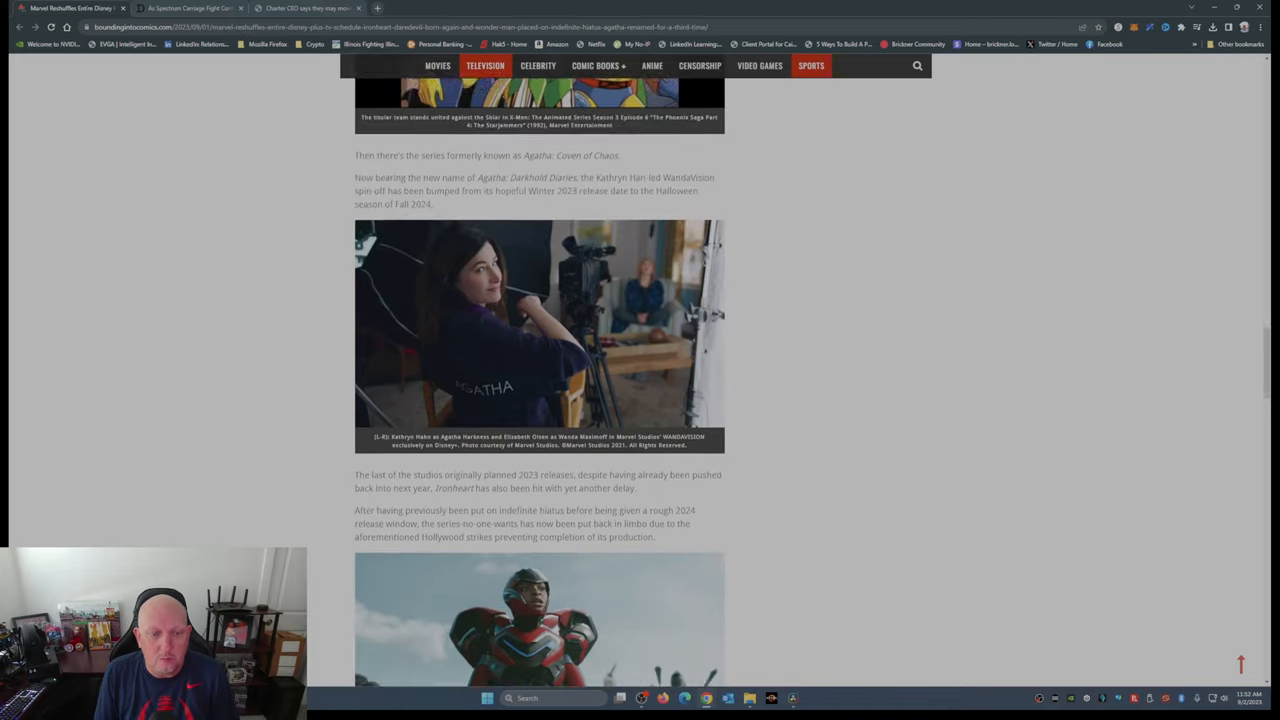
pyautogui.scroll(-3)
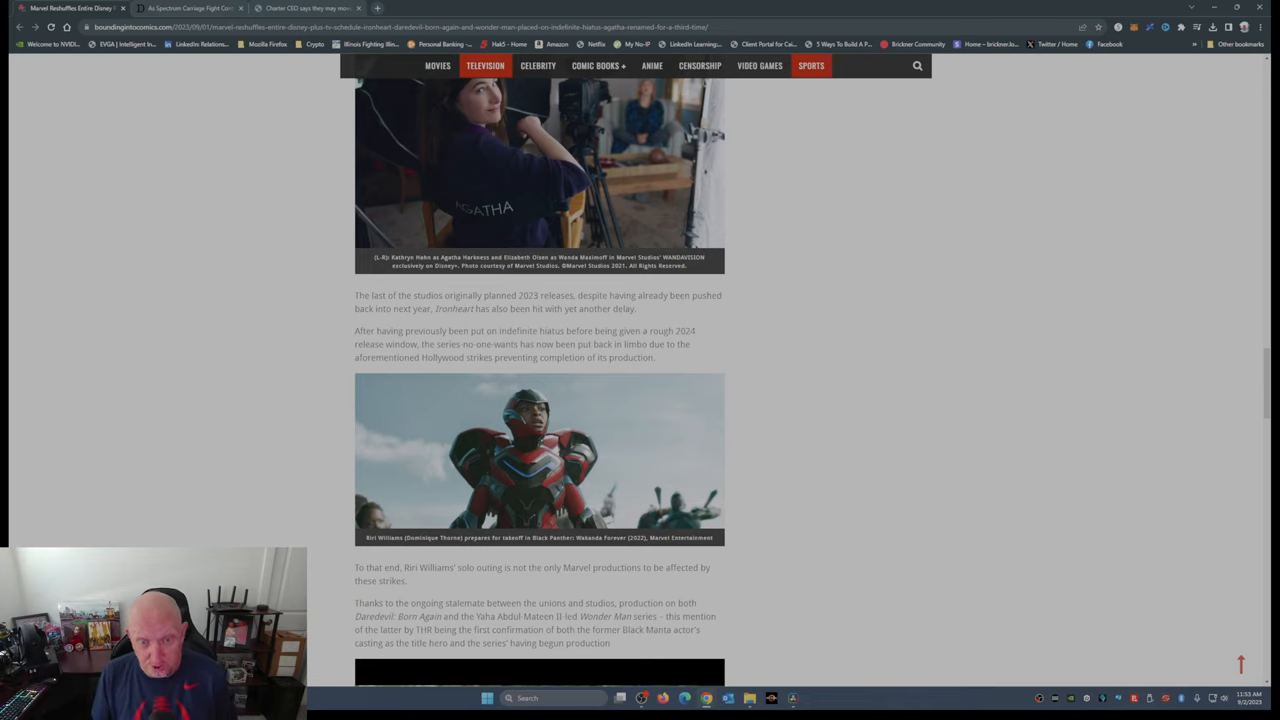
pyautogui.scroll(-3)
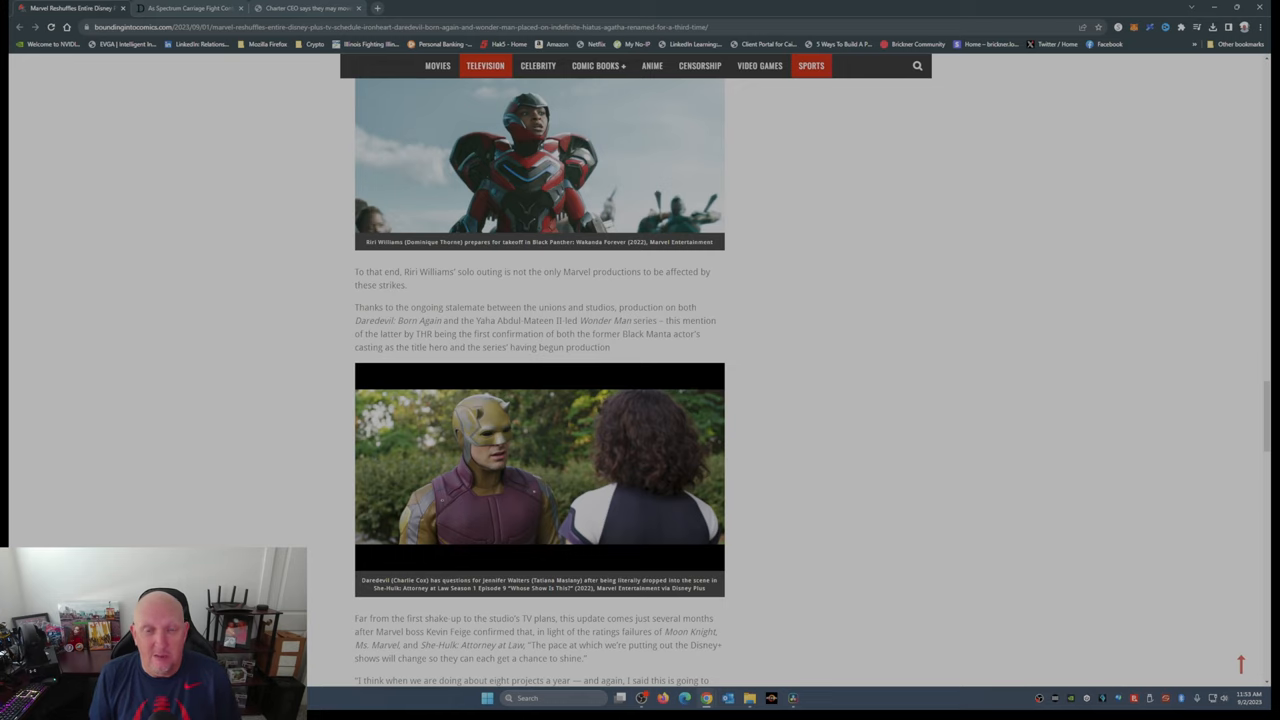
pyautogui.scroll(-3)
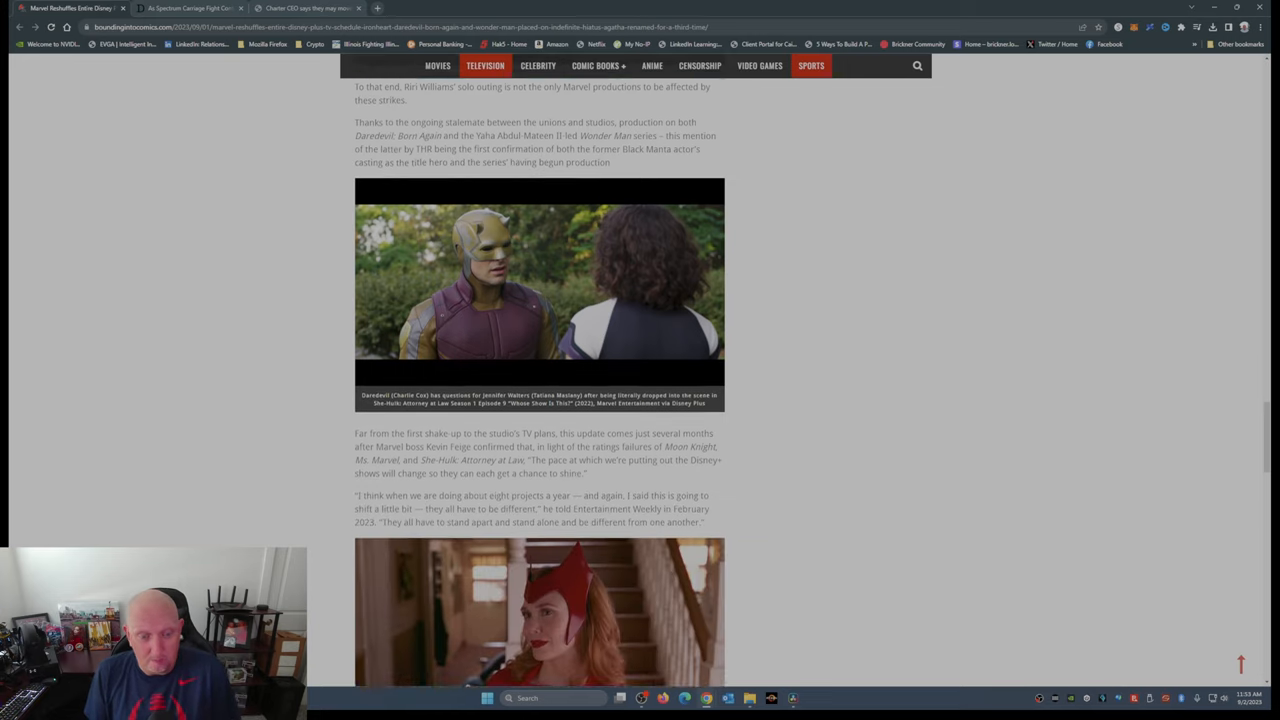
pyautogui.scroll(-3)
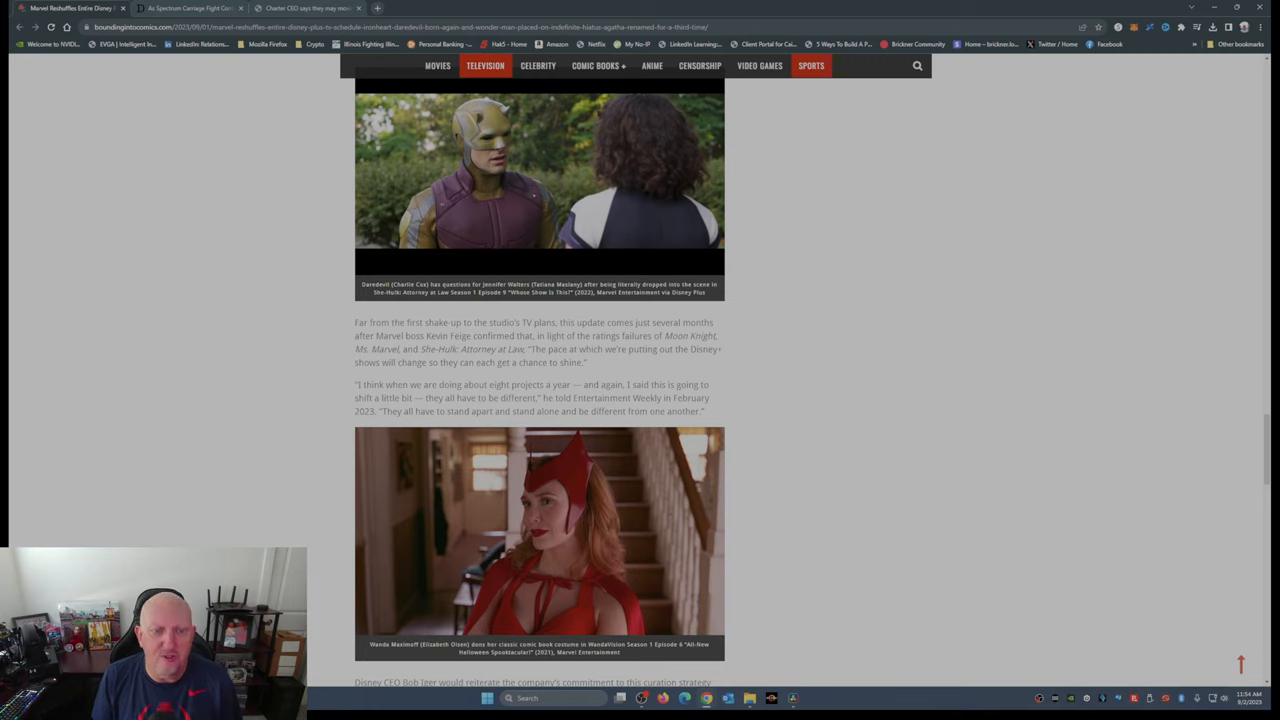
pyautogui.scroll(-3)
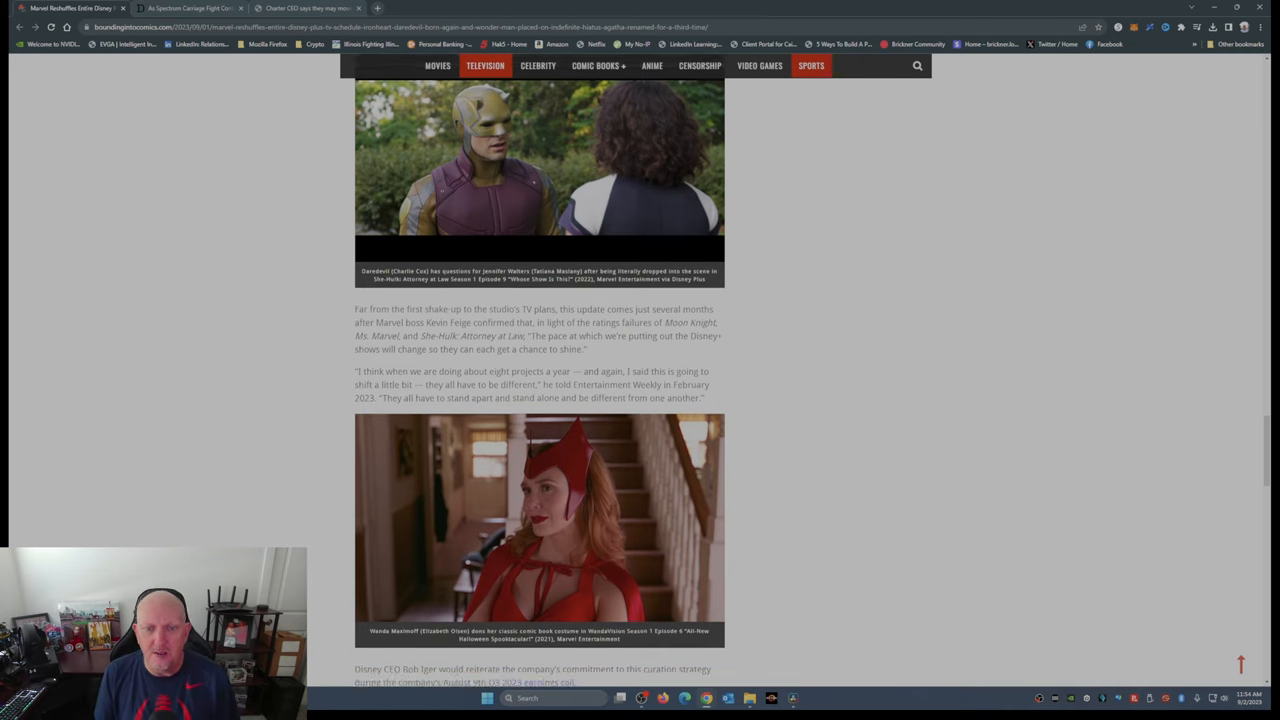
pyautogui.scroll(-3)
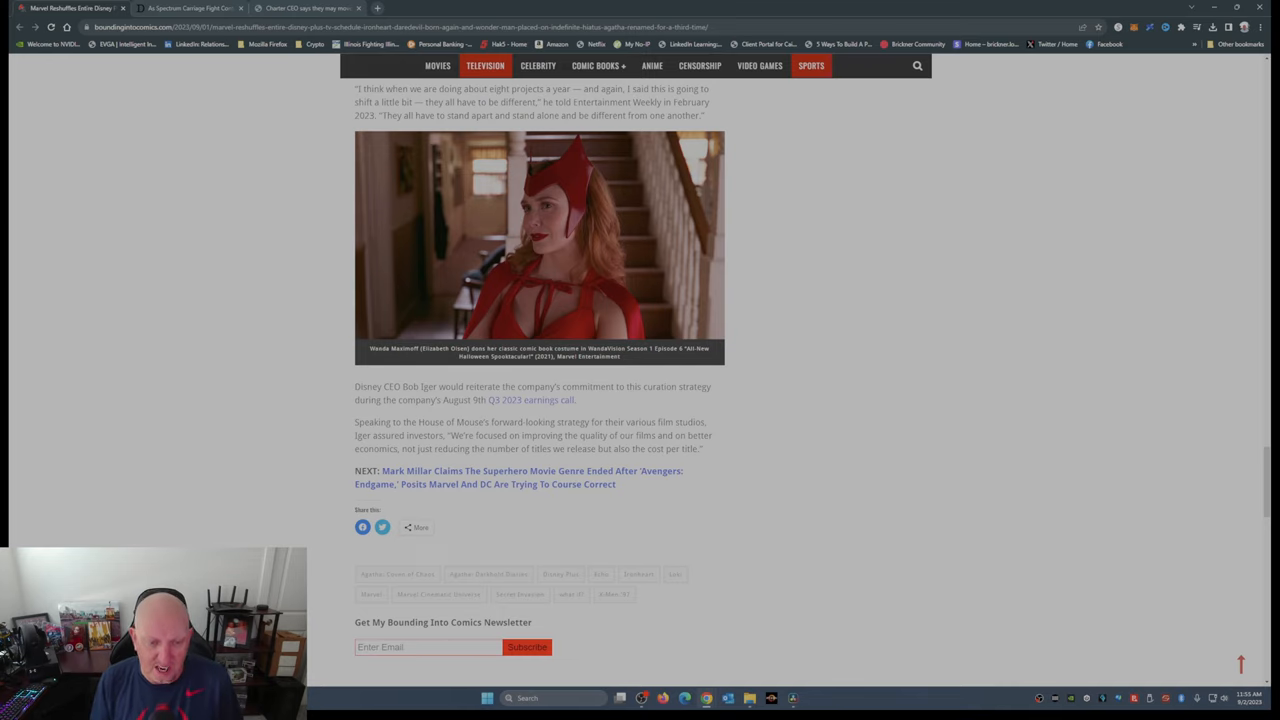
pyautogui.scroll(3)
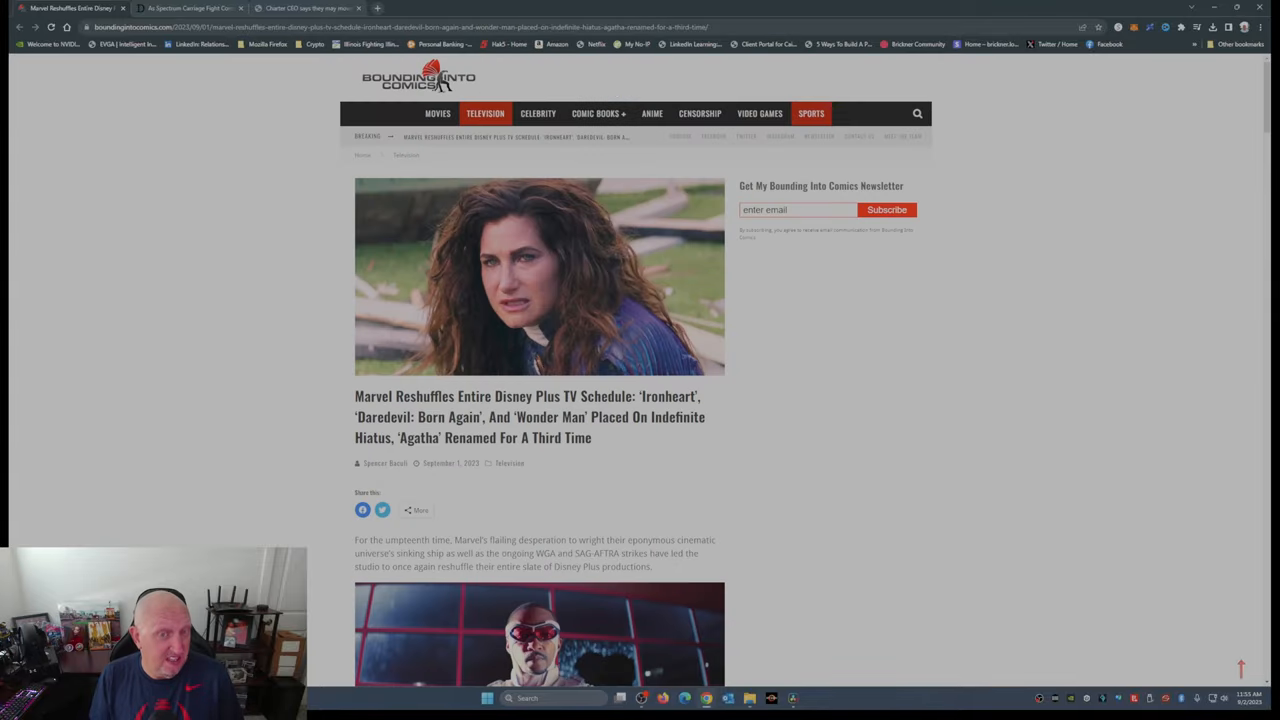